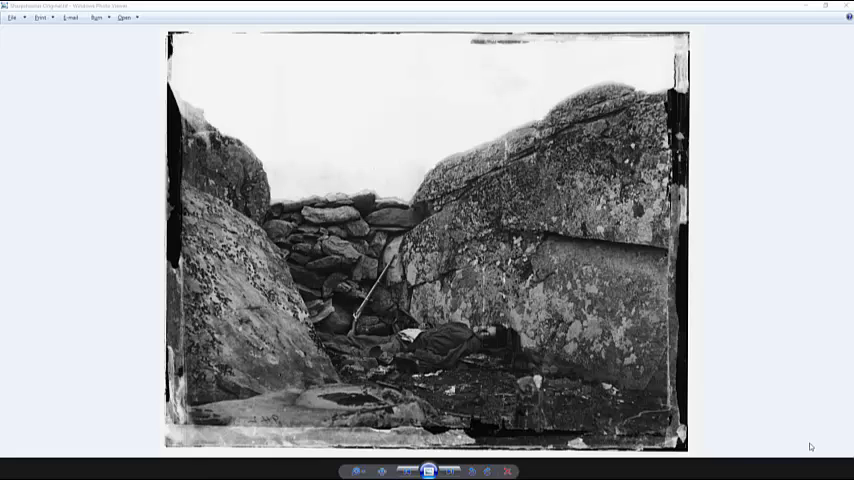
{"action": "mouse_move", "coordinate": [688, 368]}
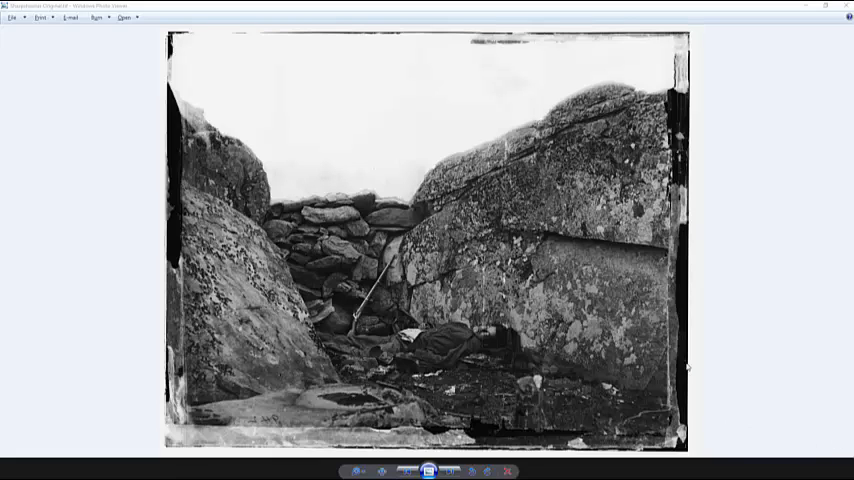
{"action": "mouse_move", "coordinate": [472, 356]}
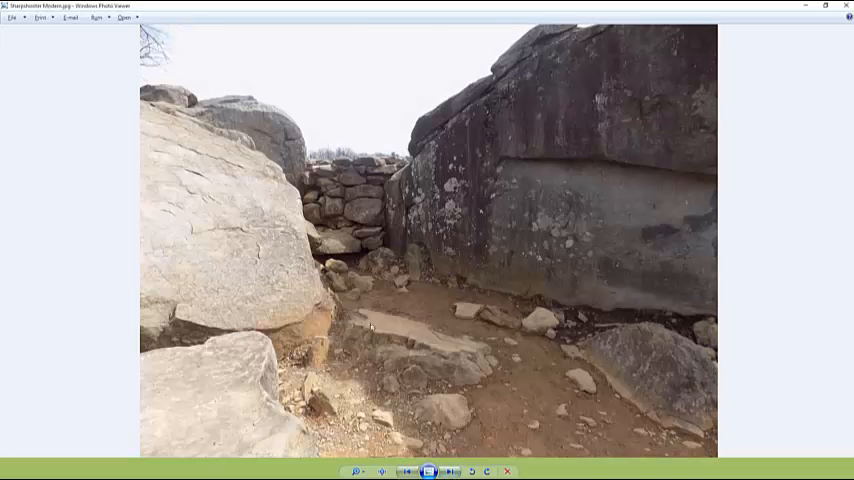
{"action": "mouse_move", "coordinate": [454, 292]}
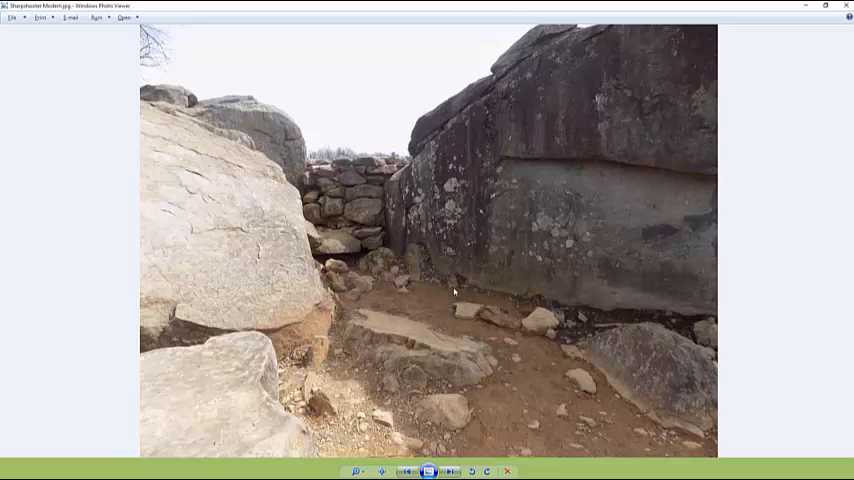
{"action": "mouse_move", "coordinate": [396, 252]}
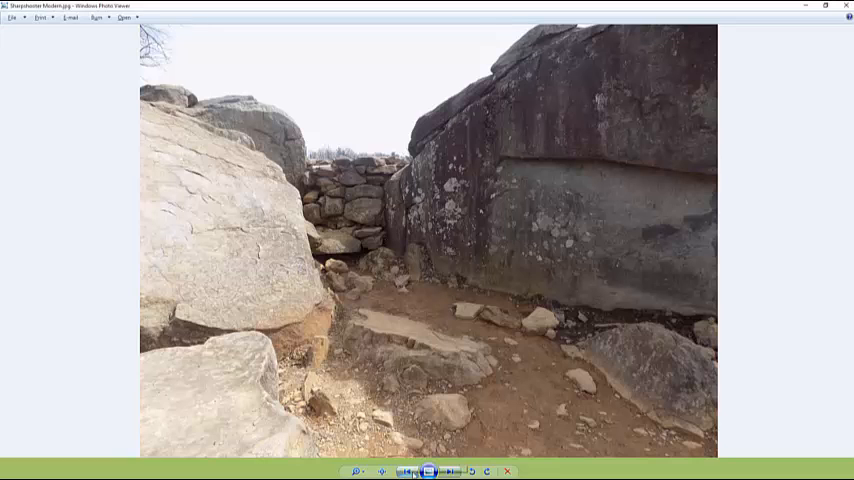
- Switch from Windows Photo Viewer over to GIMP
{"action": "left_click", "coordinate": [450, 472]}
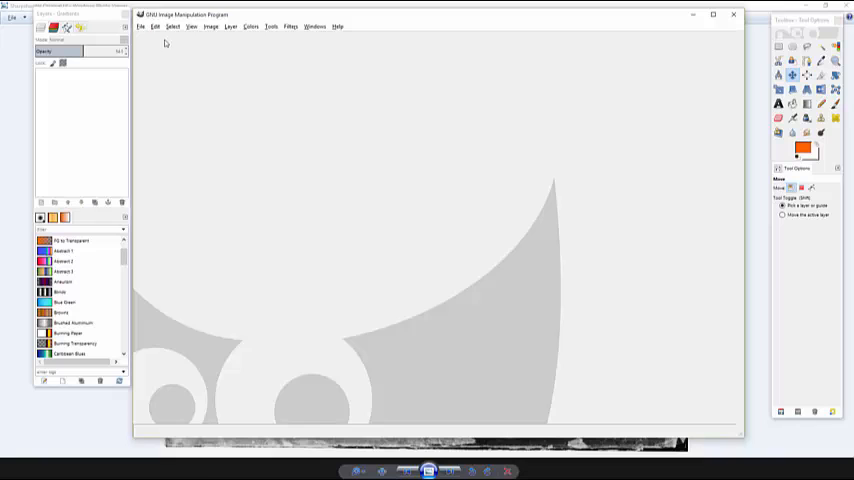
- Open the modern Sharpshooter JPG photo of Devil's Den as an image
{"action": "left_click", "coordinate": [140, 26]}
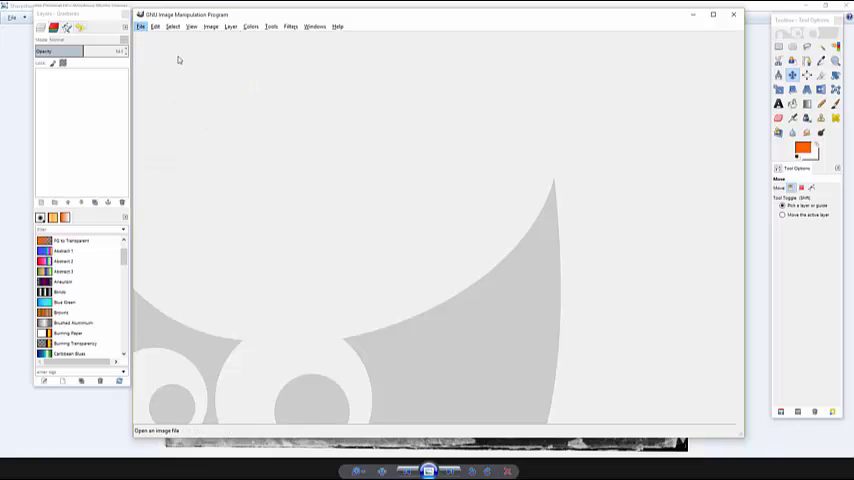
{"action": "left_click", "coordinate": [140, 28]}
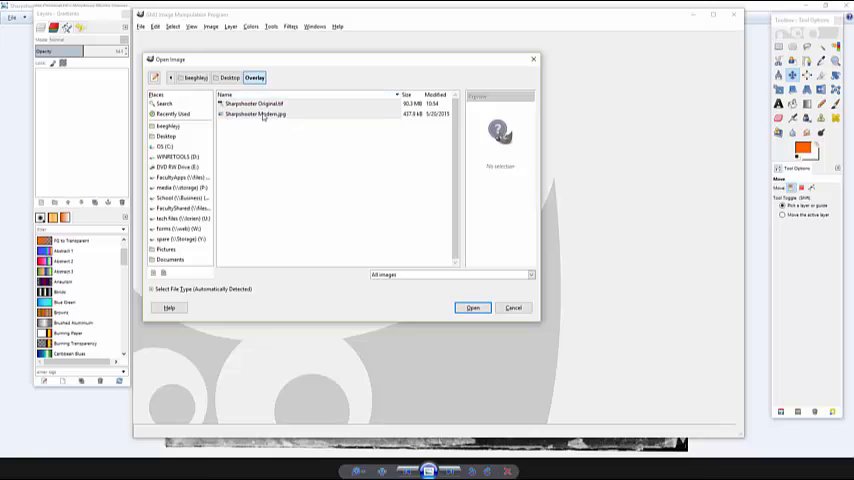
{"action": "left_click", "coordinate": [472, 308]}
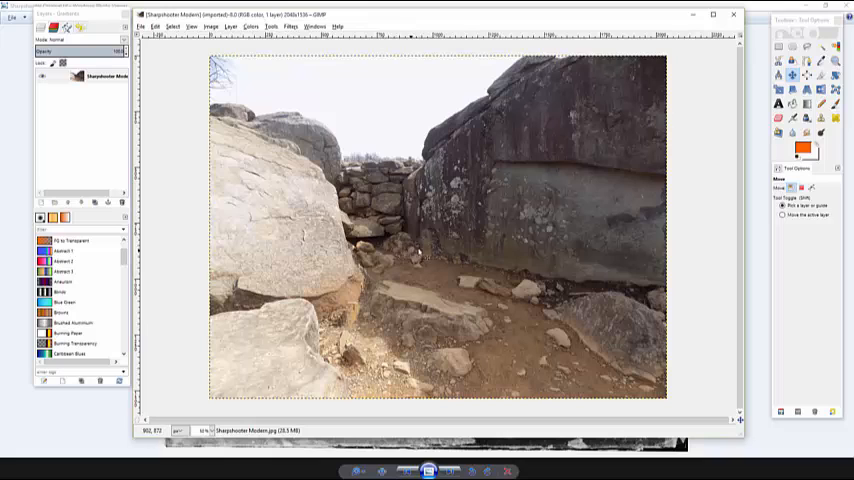
{"action": "mouse_move", "coordinate": [336, 212]}
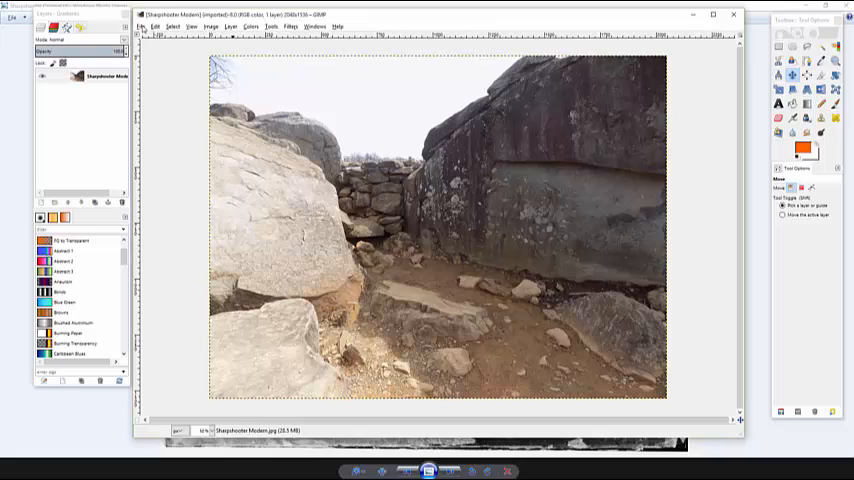
- Add the original Sharpshooter TIF as a new layer above the modern photo
{"action": "left_click", "coordinate": [142, 26]}
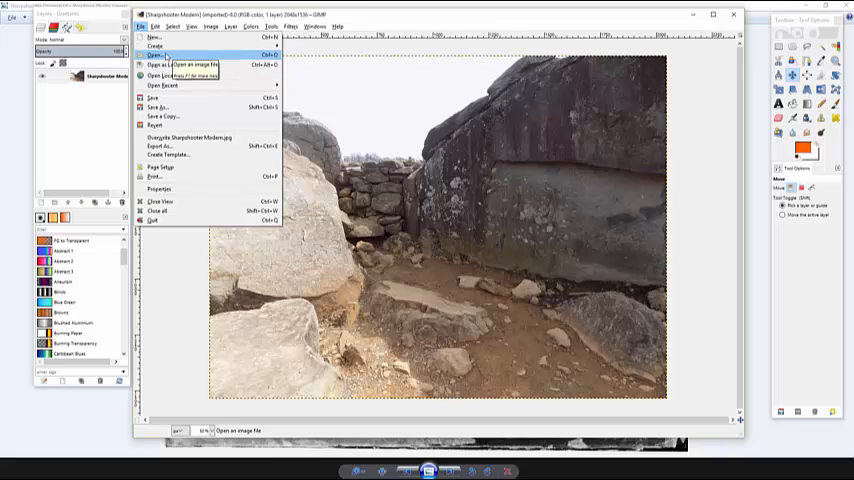
{"action": "mouse_move", "coordinate": [164, 64]}
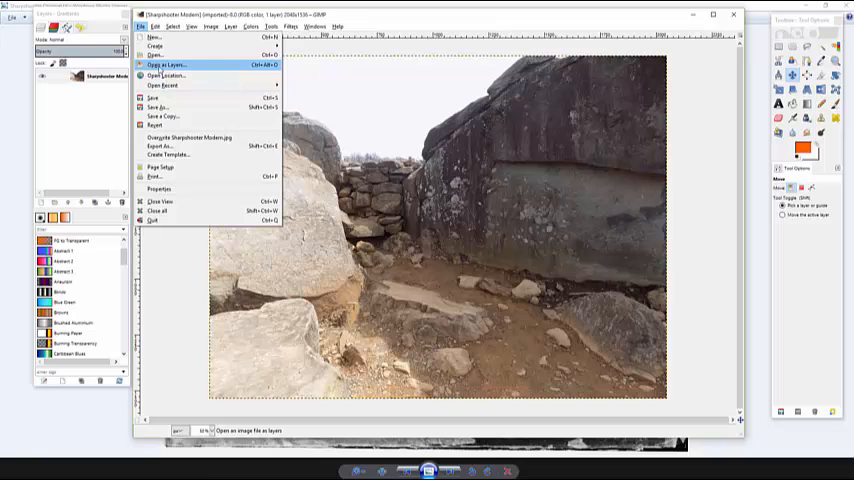
{"action": "left_click", "coordinate": [156, 56]}
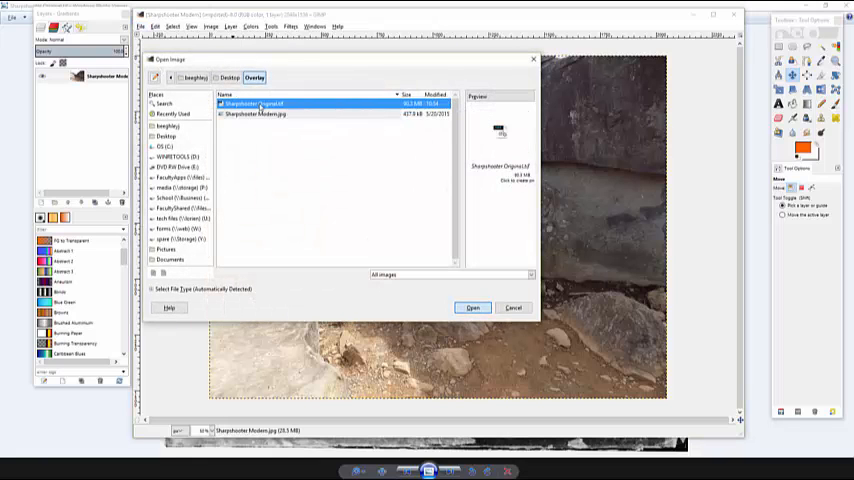
{"action": "left_click", "coordinate": [472, 308]}
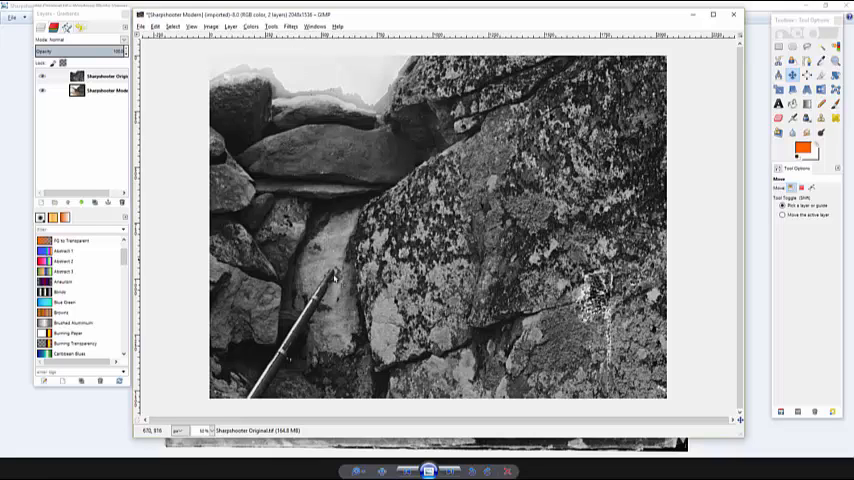
{"action": "mouse_move", "coordinate": [368, 284]}
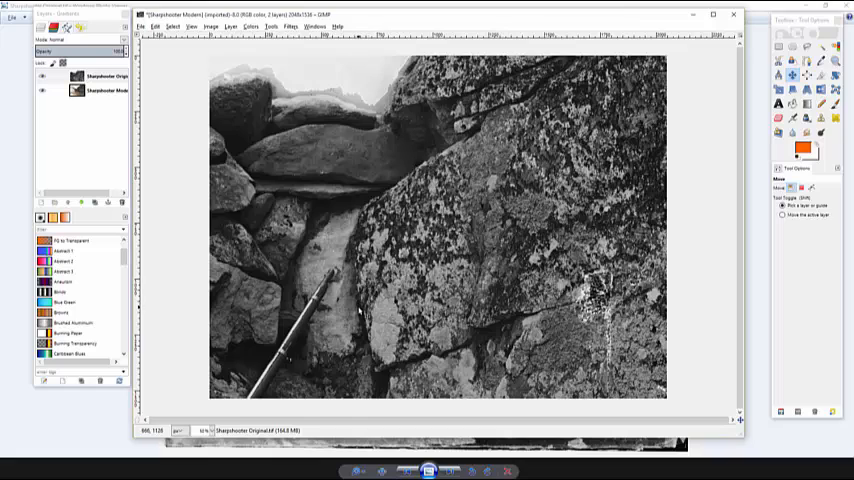
{"action": "mouse_move", "coordinate": [358, 96]}
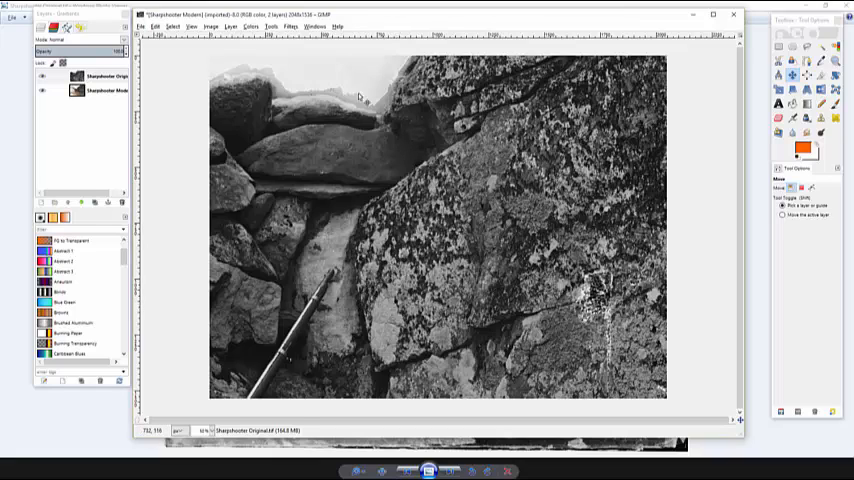
{"action": "mouse_move", "coordinate": [368, 128]}
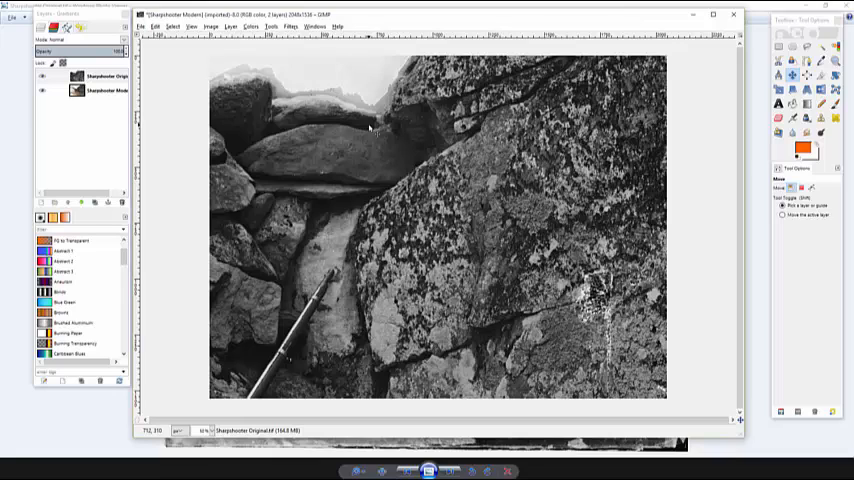
{"action": "mouse_move", "coordinate": [384, 132]}
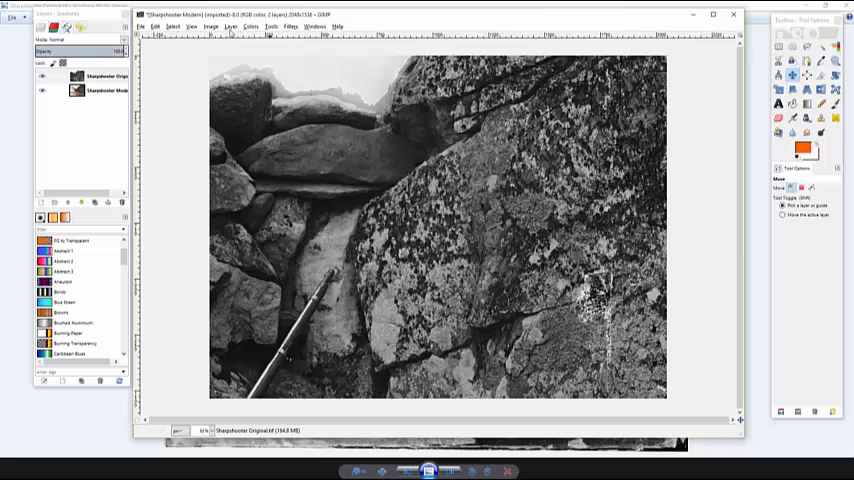
{"action": "mouse_move", "coordinate": [320, 178]}
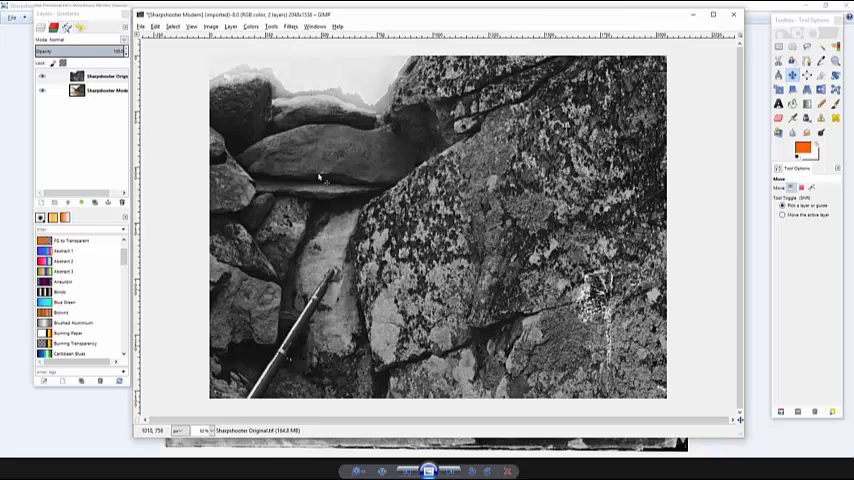
- Scale the historic photo layer down so the whole old print fits within the canvas
{"action": "left_click", "coordinate": [100, 76]}
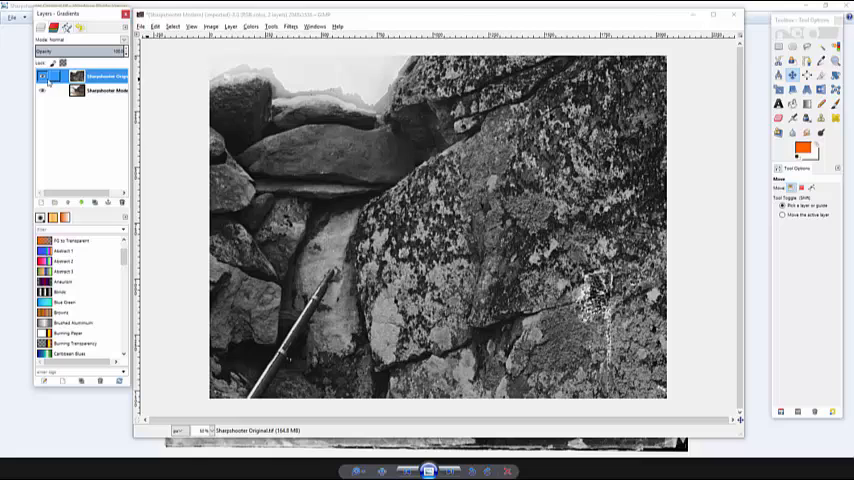
{"action": "left_click", "coordinate": [42, 90]}
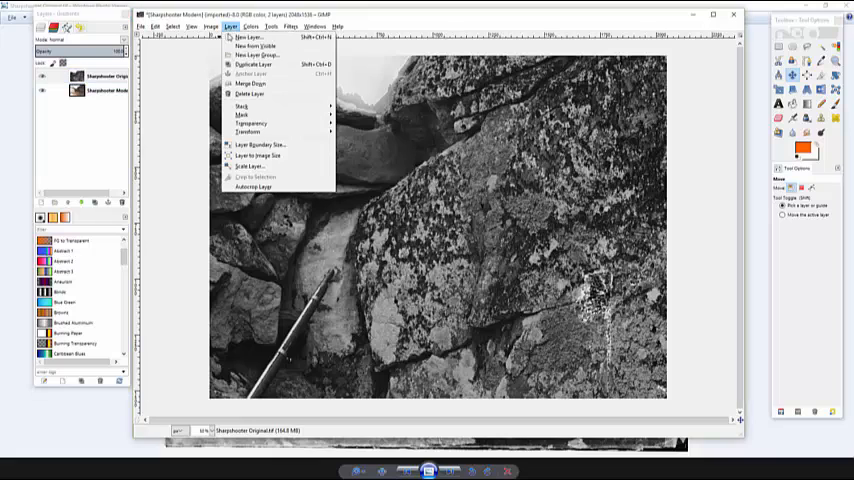
{"action": "left_click", "coordinate": [248, 166]}
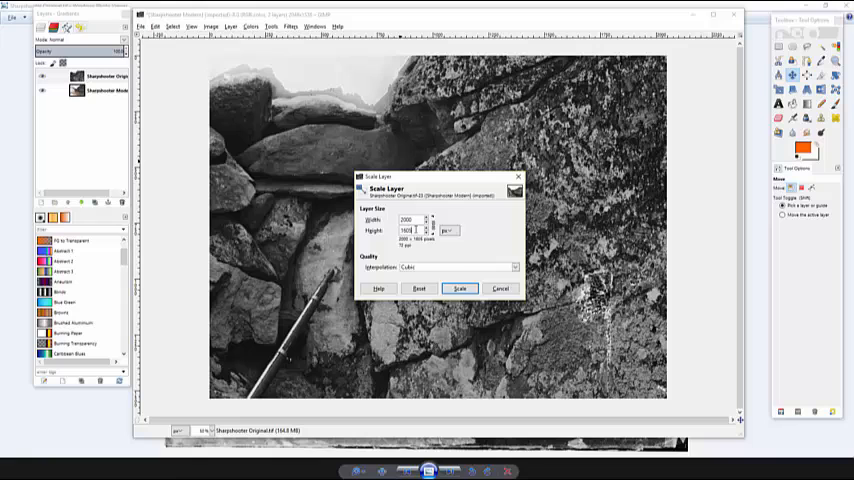
{"action": "left_click", "coordinate": [460, 288]}
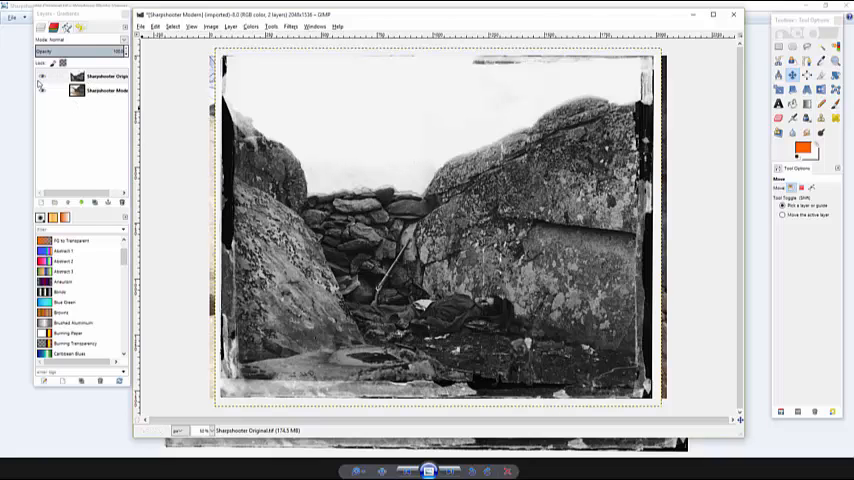
{"action": "left_click", "coordinate": [104, 76]}
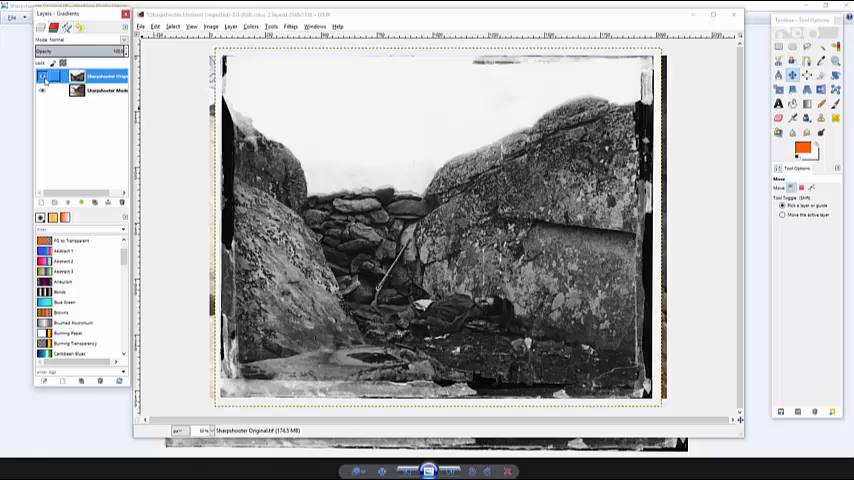
{"action": "left_click", "coordinate": [44, 76]}
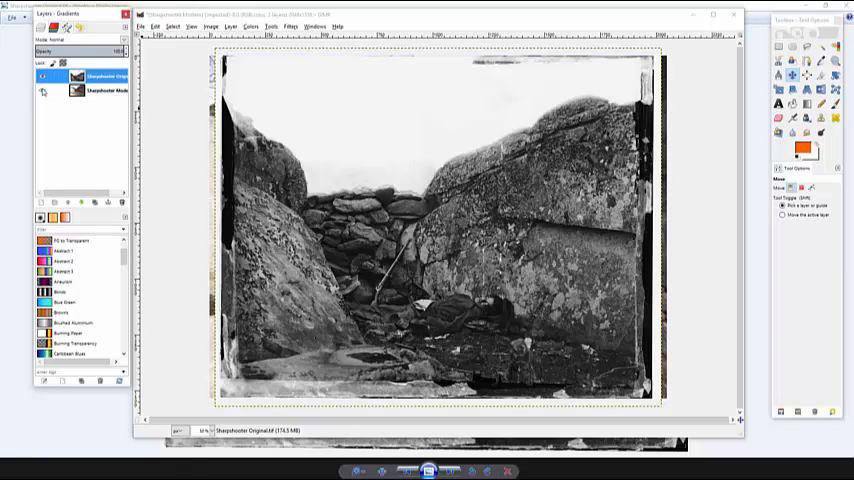
{"action": "left_click", "coordinate": [44, 90]}
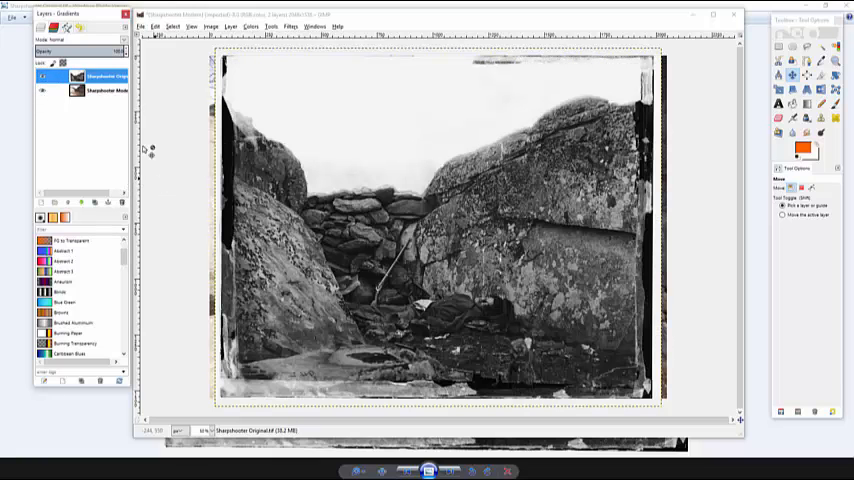
{"action": "mouse_move", "coordinate": [528, 178]}
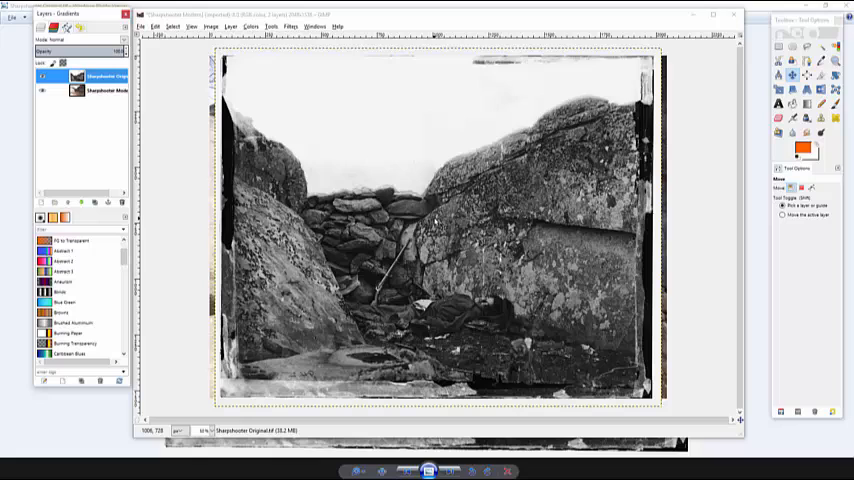
- Move the see-through historic layer into position over the modern photo
{"action": "left_click", "coordinate": [42, 90]}
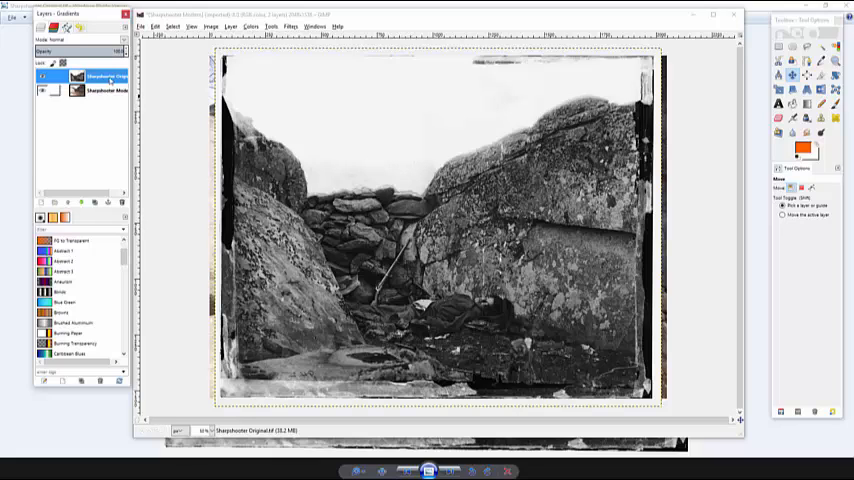
{"action": "left_click", "coordinate": [42, 90]}
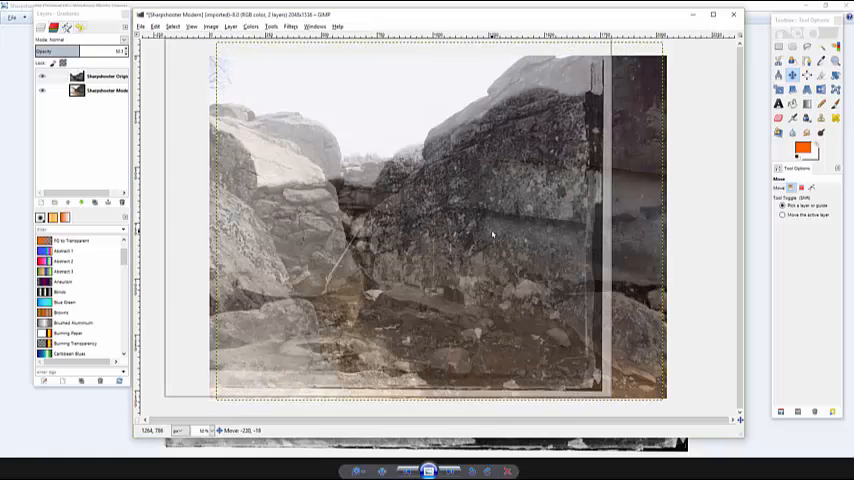
{"action": "left_click_drag", "start_coordinate": [490, 236], "coordinate": [556, 196]}
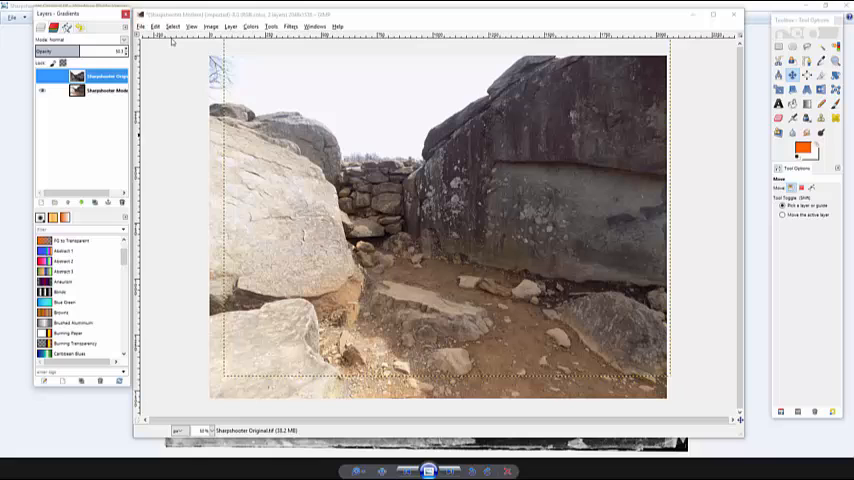
- Create a new transparent layer named Alignment
{"action": "left_click", "coordinate": [230, 26]}
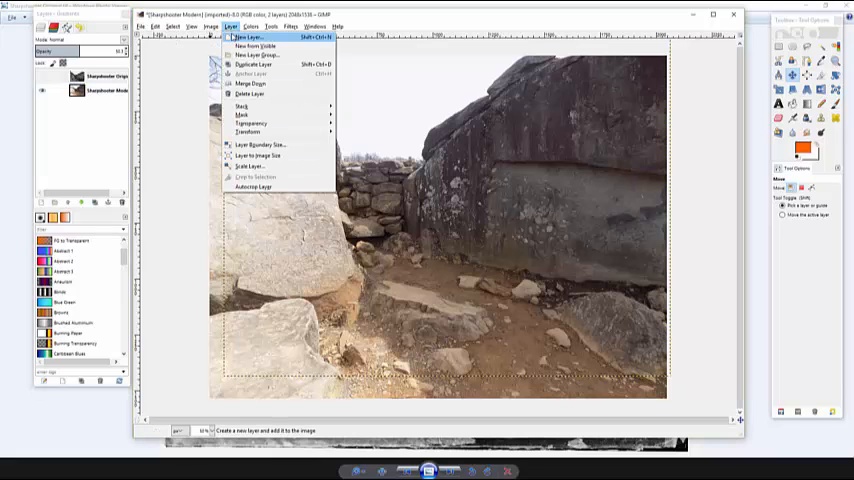
{"action": "left_click", "coordinate": [248, 36]}
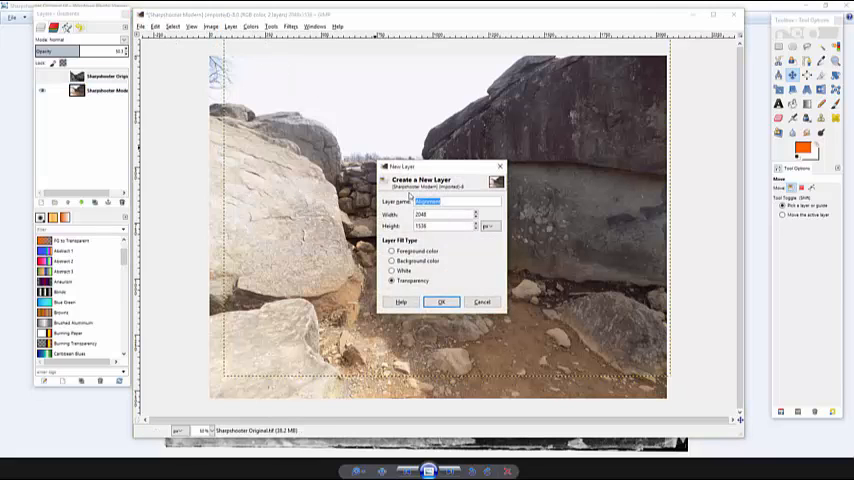
{"action": "type", "text": "Alignment"}
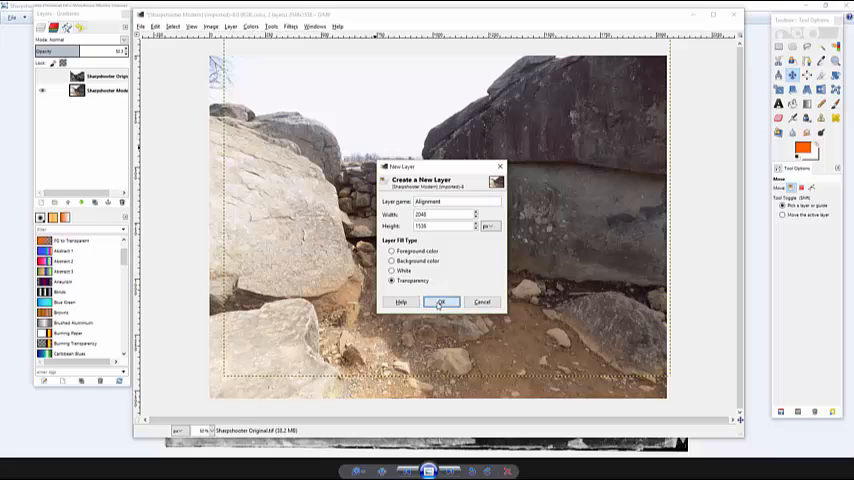
{"action": "left_click", "coordinate": [440, 302]}
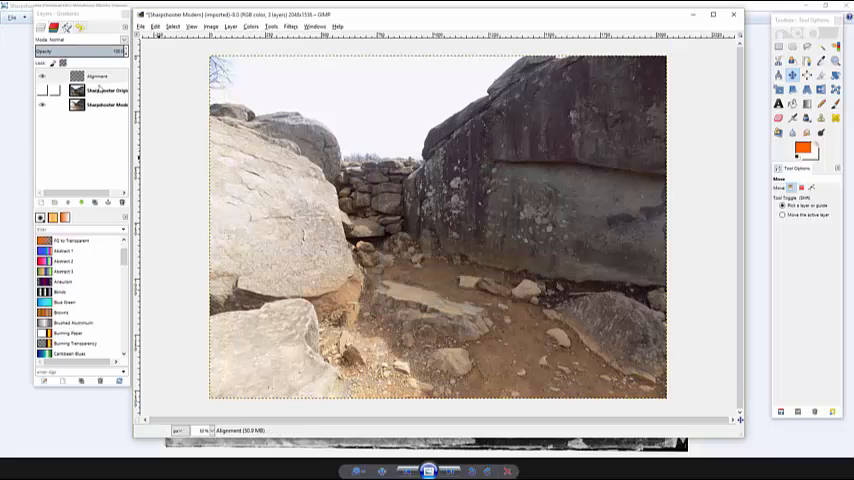
- Paint green guide lines with the Paintbrush along the right rock's edge
{"action": "left_click", "coordinate": [44, 76]}
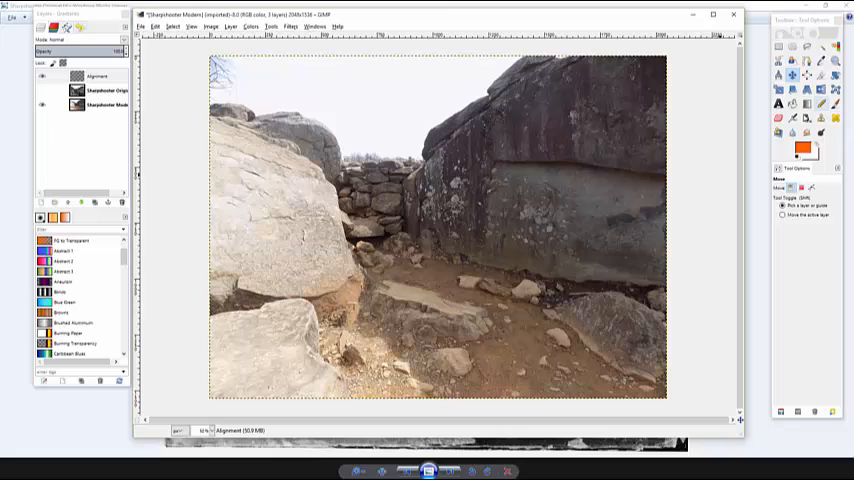
{"action": "mouse_move", "coordinate": [824, 104]}
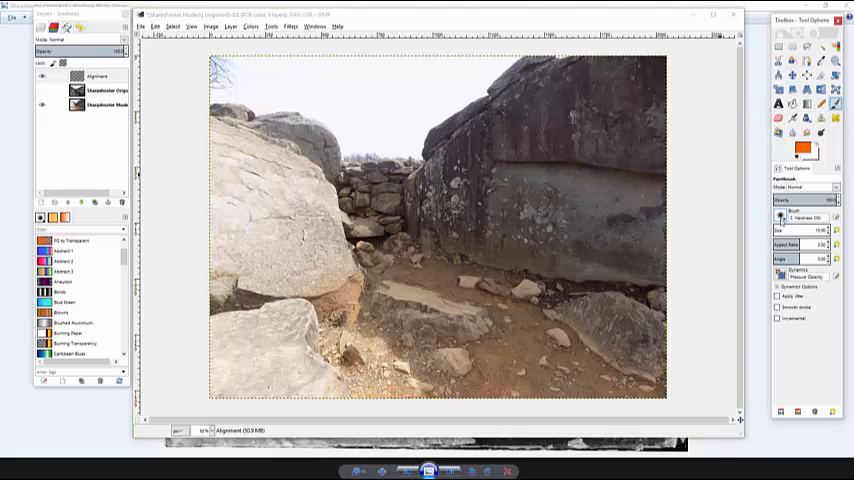
{"action": "left_click", "coordinate": [804, 148]}
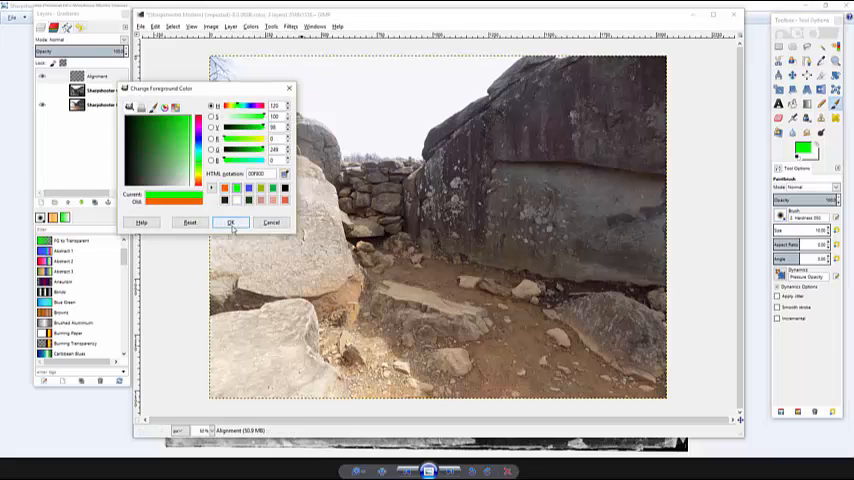
{"action": "left_click", "coordinate": [232, 222]}
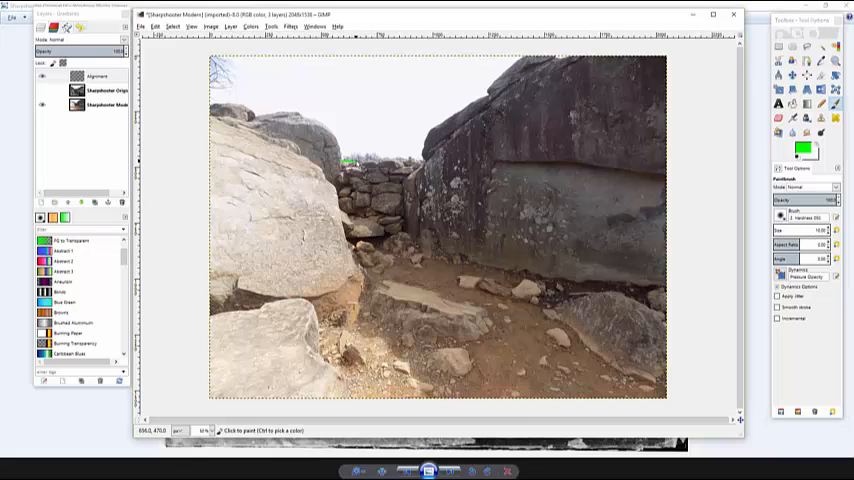
{"action": "left_click_drag", "start_coordinate": [344, 162], "coordinate": [420, 162]}
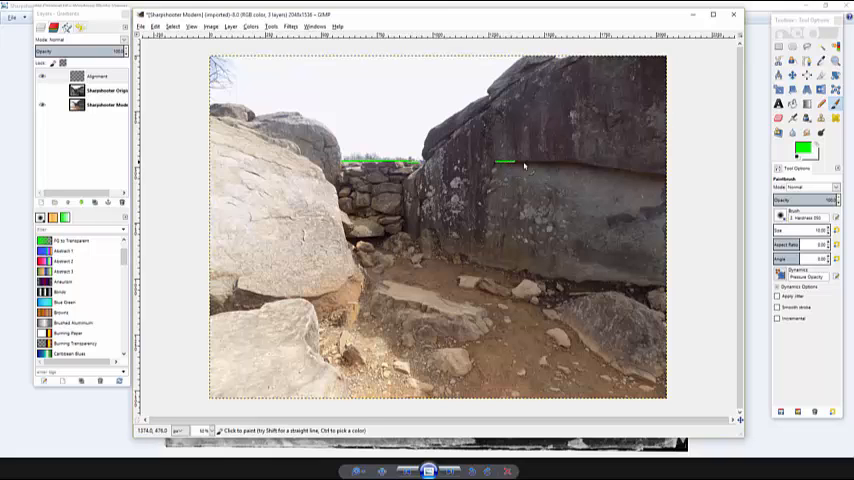
{"action": "left_click_drag", "start_coordinate": [500, 162], "coordinate": [656, 176]}
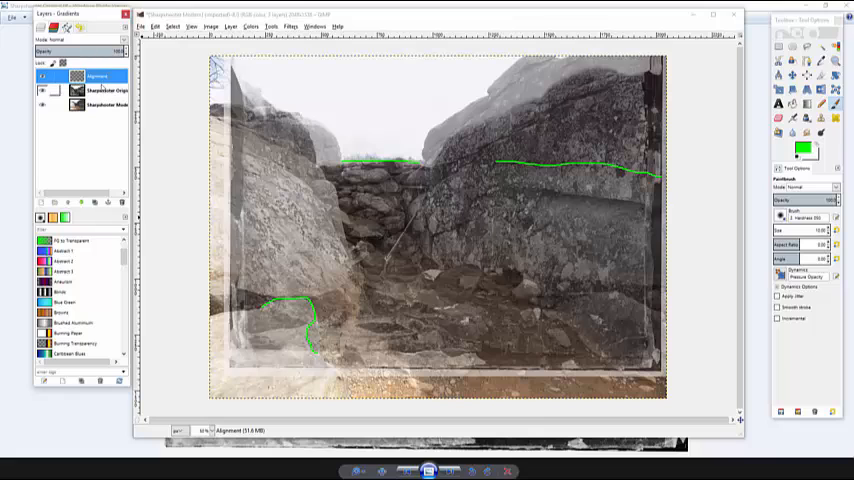
- Turn the historic layer's visibility back on beneath the green guide lines
{"action": "left_click", "coordinate": [96, 90]}
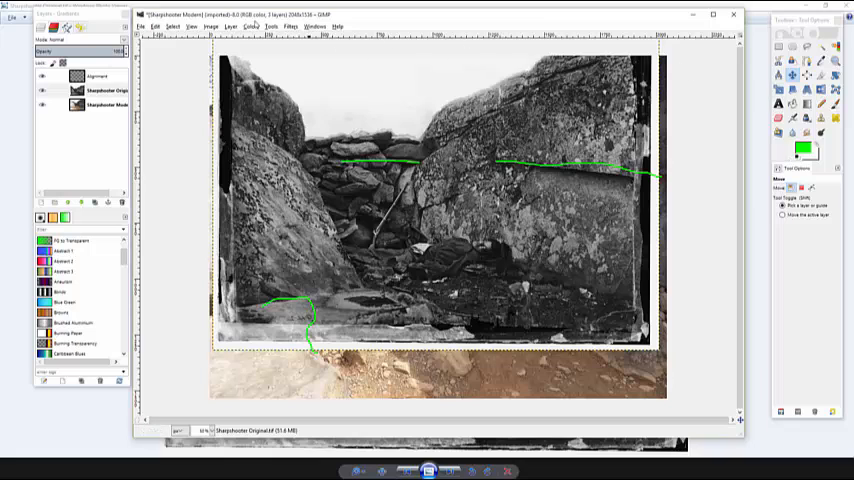
{"action": "left_click", "coordinate": [230, 26]}
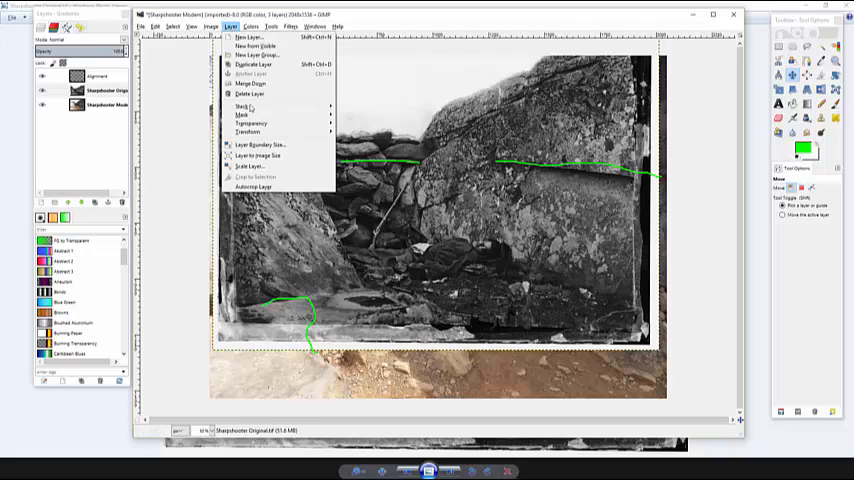
- Rescale the historic layer so it sits semi-transparently within the modern photo
{"action": "left_click", "coordinate": [248, 166]}
{"action": "type", "text": "175"}
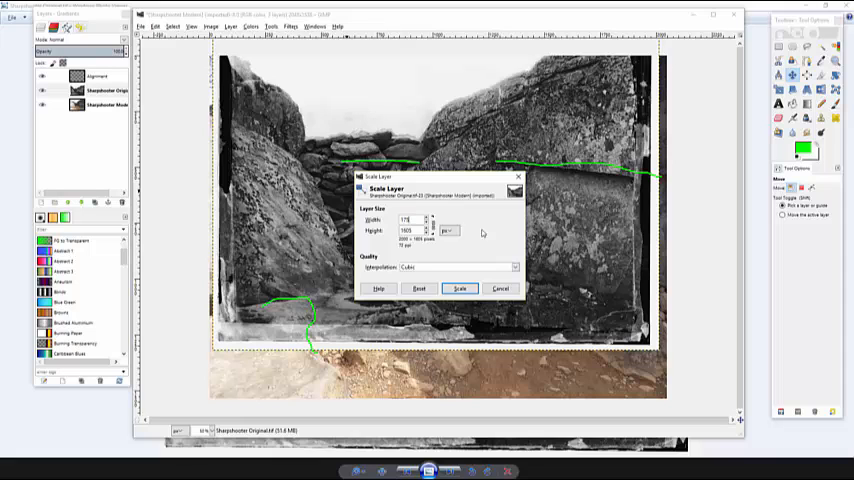
{"action": "left_click", "coordinate": [460, 288]}
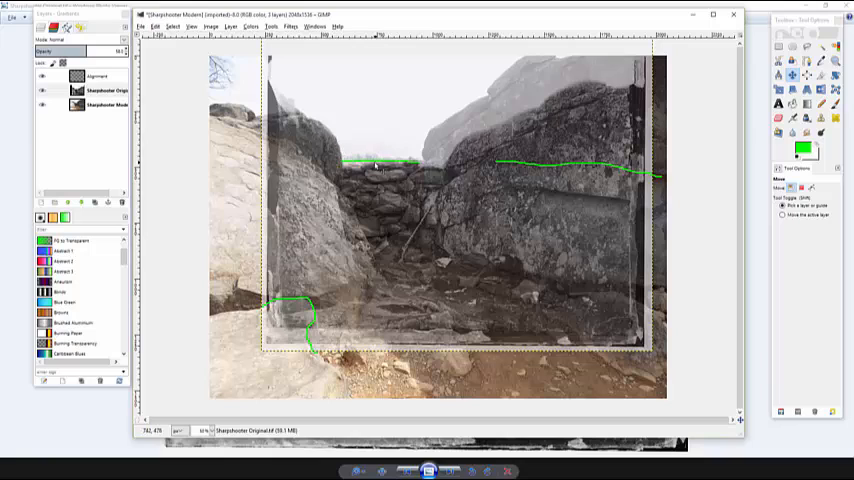
{"action": "mouse_move", "coordinate": [284, 164]}
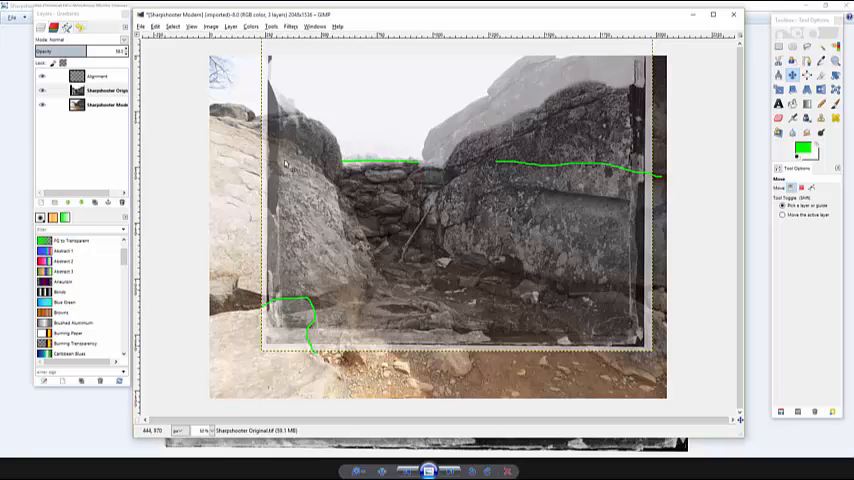
{"action": "mouse_move", "coordinate": [490, 172]}
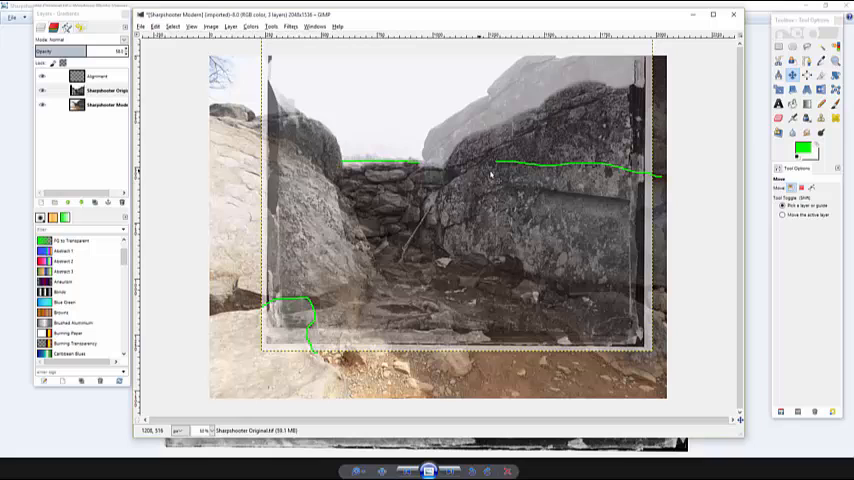
{"action": "mouse_move", "coordinate": [504, 158]}
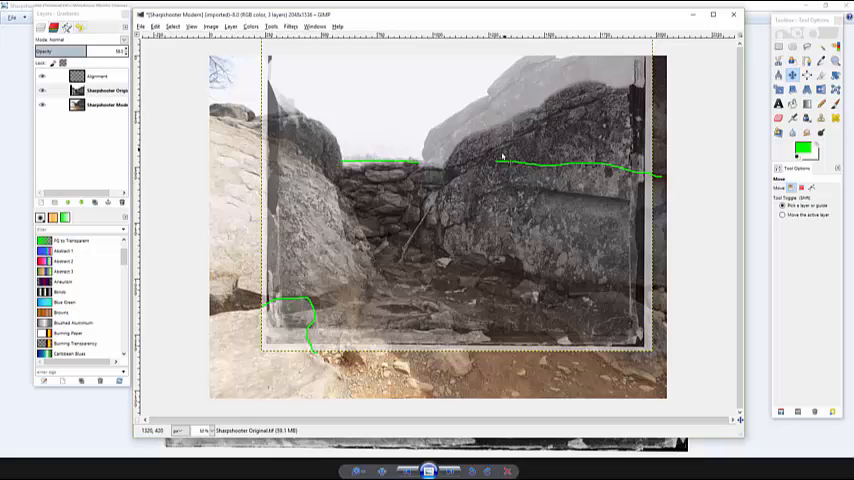
- Start resizing the historic photo on the canvas with the Scale tool
{"action": "left_click_drag", "start_coordinate": [500, 158], "coordinate": [488, 158]}
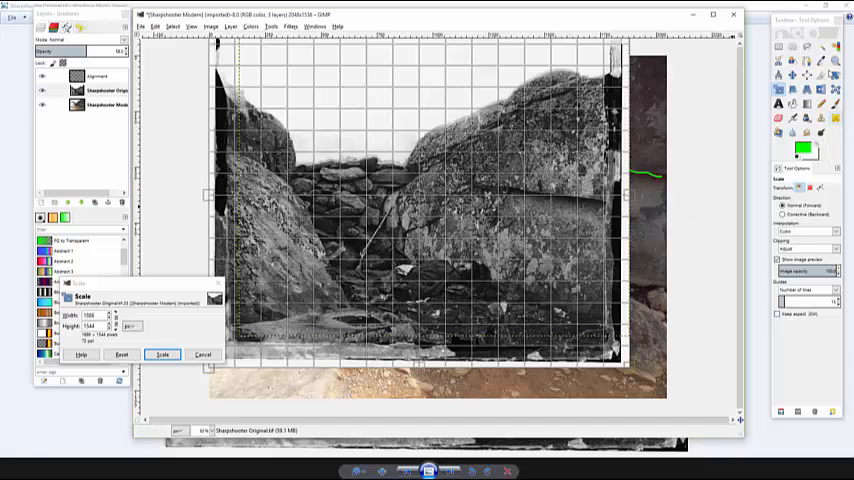
- Apply the enlarged size so the historic rocks better match the modern scene
{"action": "left_click", "coordinate": [162, 354]}
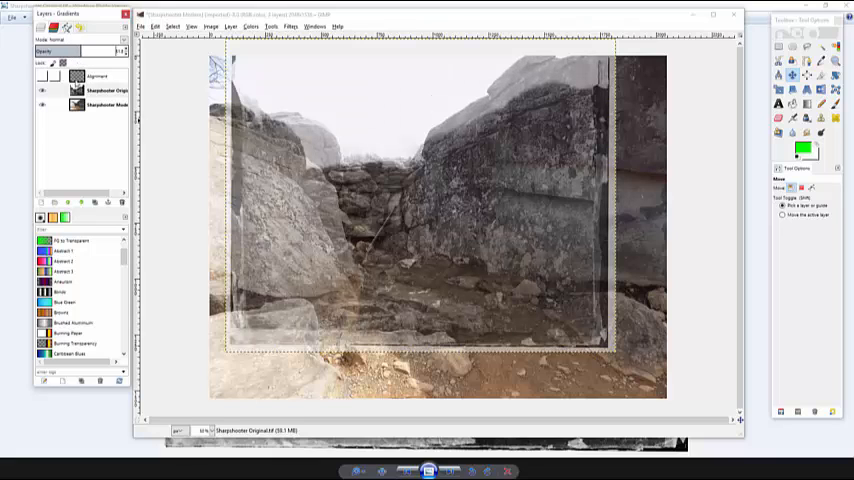
- Move the historic layer so its rocks align with the modern photo's rocks
{"action": "left_click", "coordinate": [96, 90]}
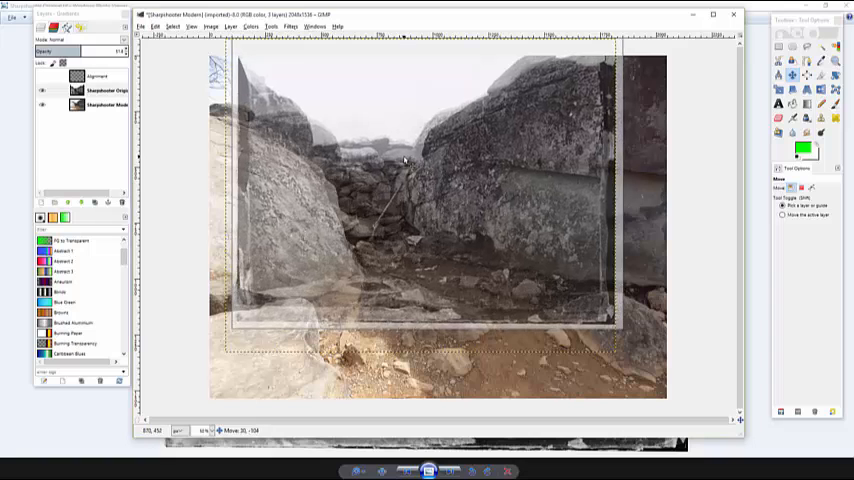
{"action": "left_click_drag", "start_coordinate": [404, 160], "coordinate": [420, 156]}
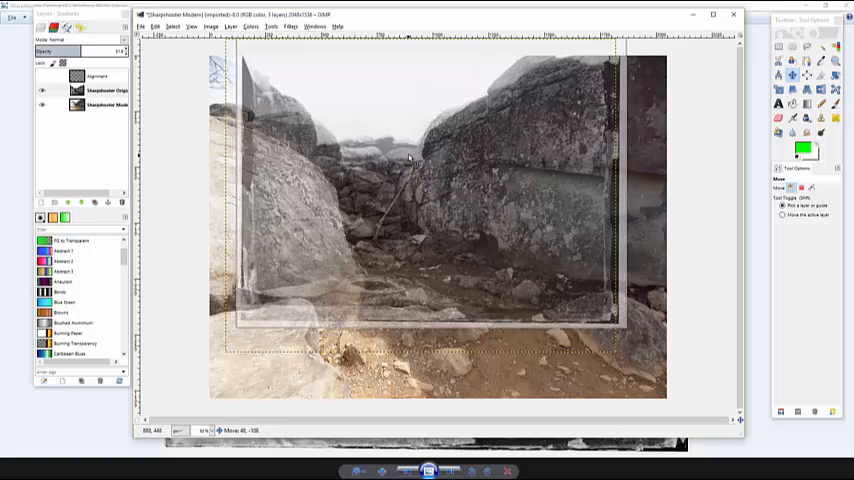
{"action": "left_click_drag", "start_coordinate": [410, 160], "coordinate": [412, 152]}
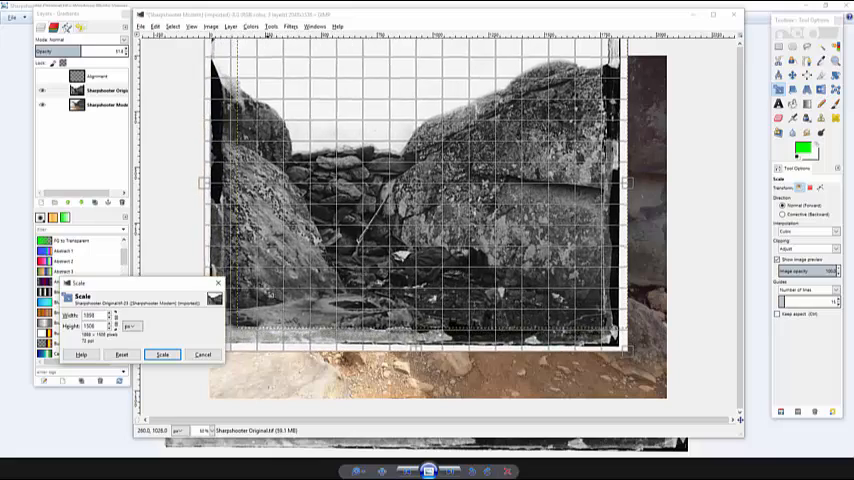
- Apply the revised scale to the historic layer and move it into its final position over the rocks
{"action": "left_click", "coordinate": [164, 354]}
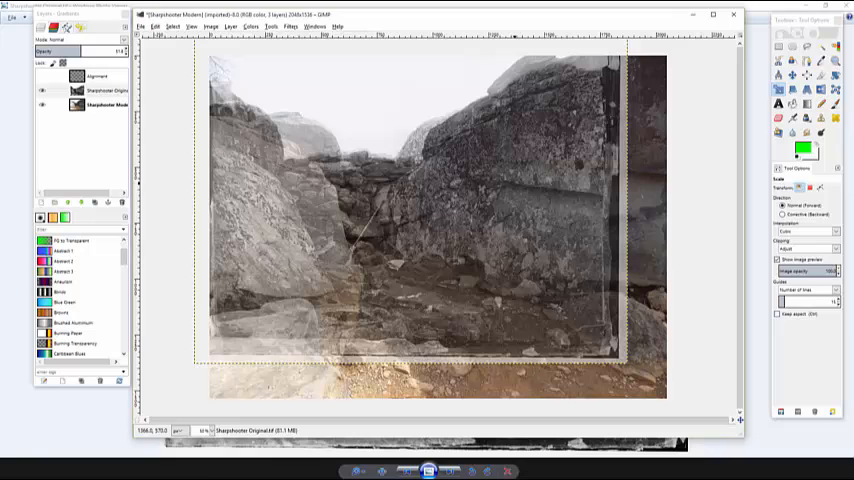
{"action": "left_click", "coordinate": [792, 76]}
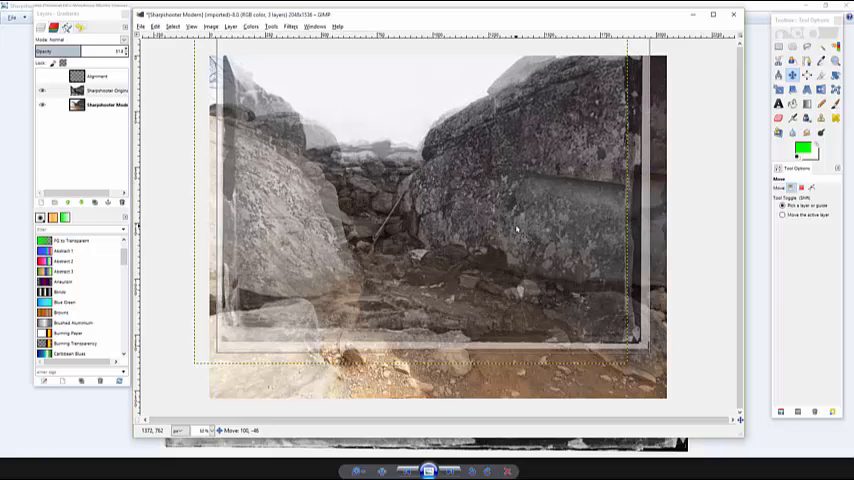
{"action": "left_click", "coordinate": [100, 90]}
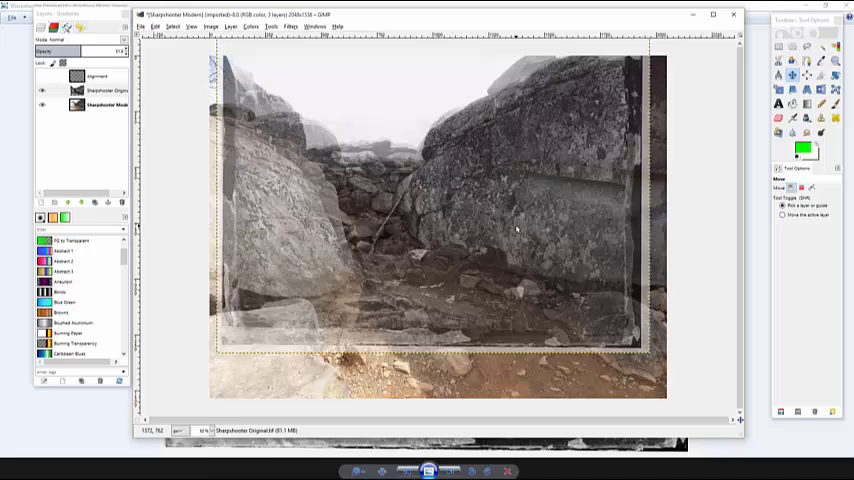